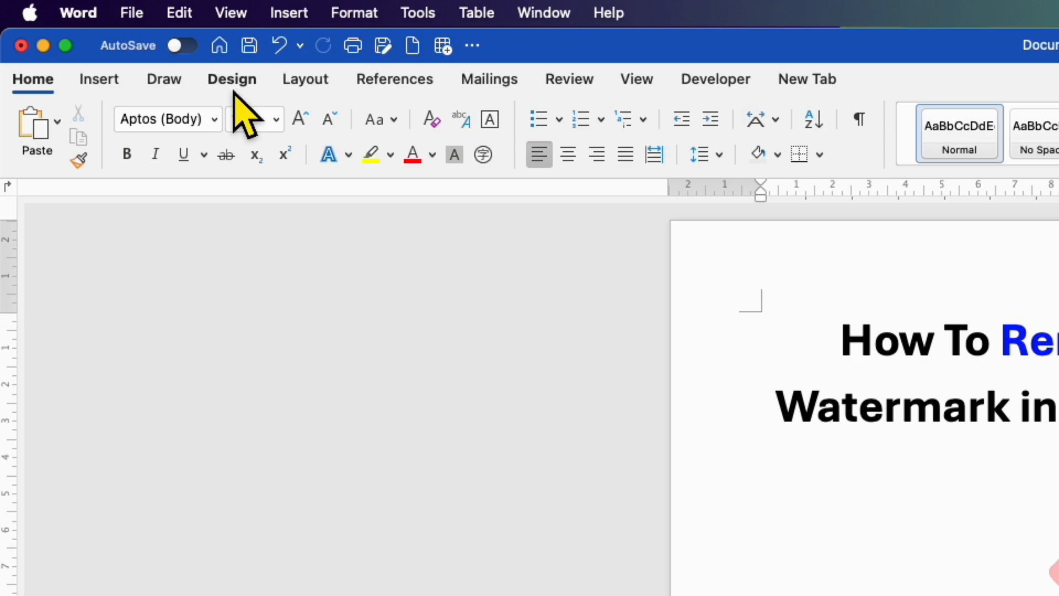
# Show the Design ribbon with its page background and watermark tools.
pyautogui.click(230, 78)
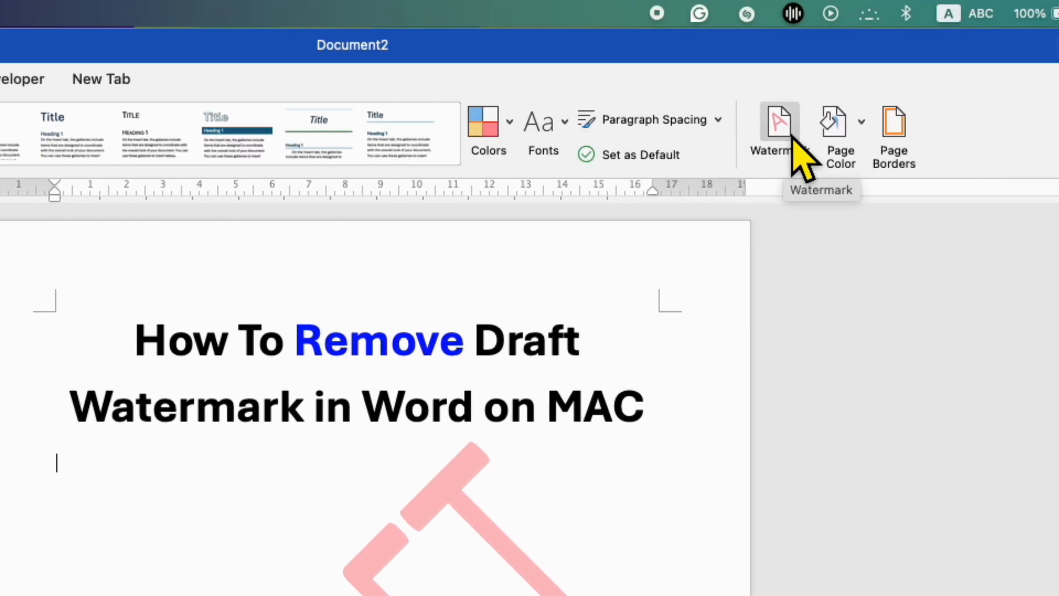
# Bring up the Insert Watermark settings showing the red diagonal DRAFT text watermark.
pyautogui.click(777, 128)
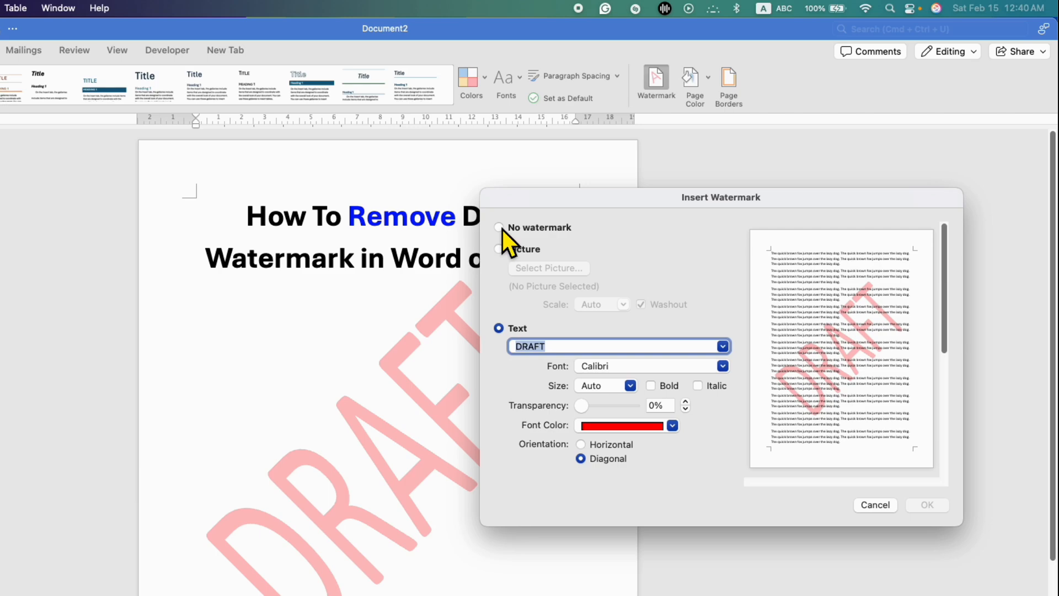
# Choose No watermark so the preview page clears.
pyautogui.click(498, 227)
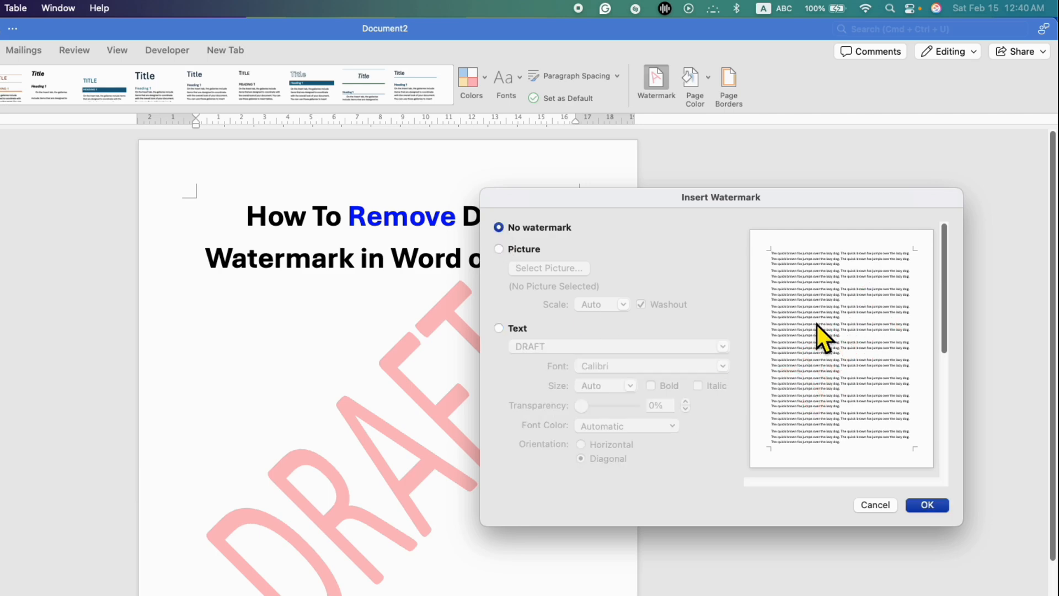
pyautogui.moveTo(847, 401)
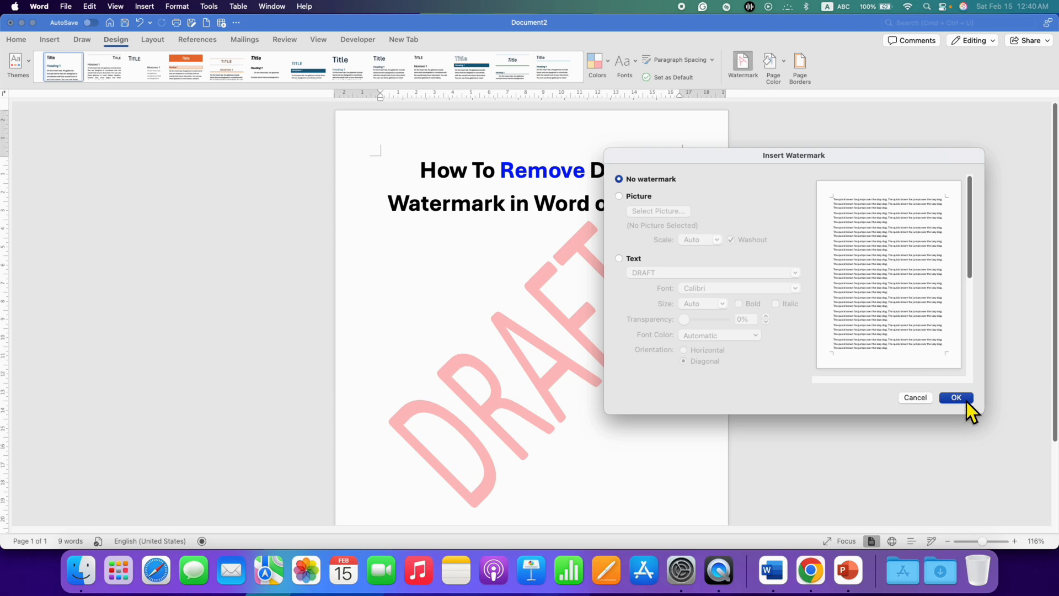
# Confirm with OK to remove the DRAFT watermark and place the cursor below the title.
pyautogui.click(955, 397)
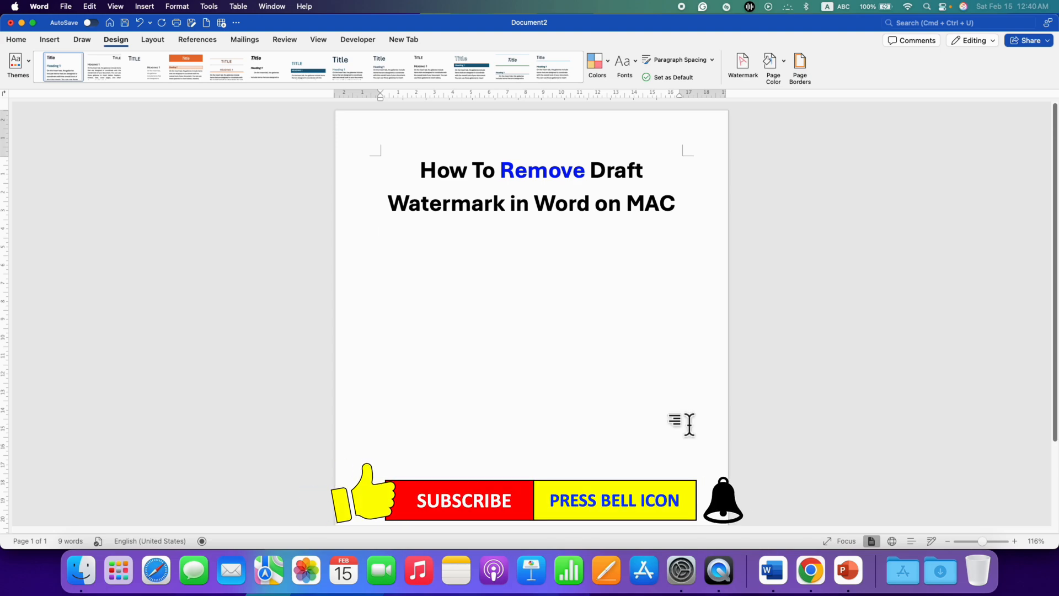
pyautogui.click(380, 230)
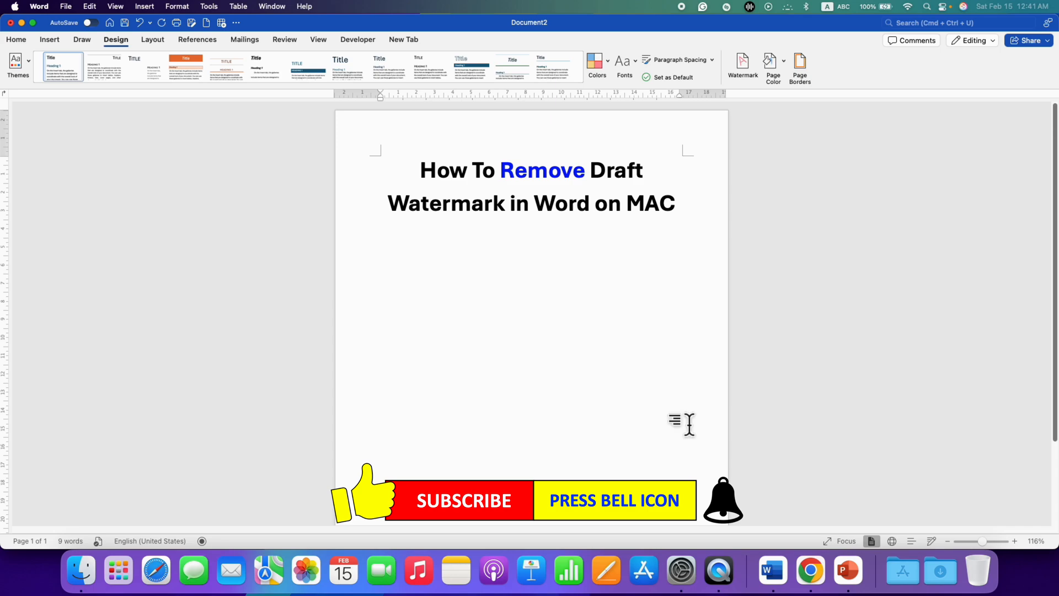
pyautogui.click(380, 230)
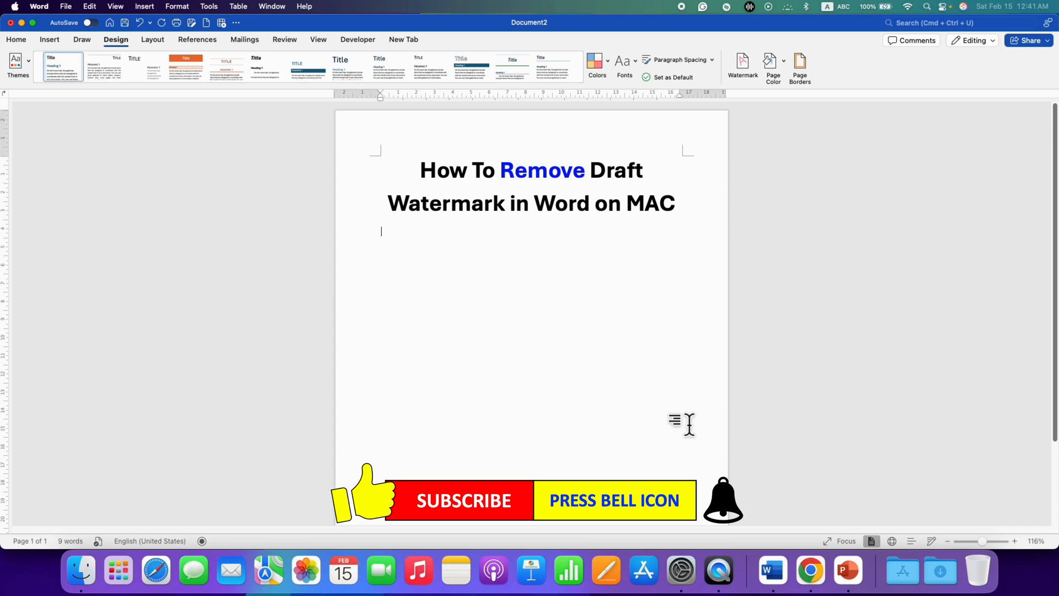